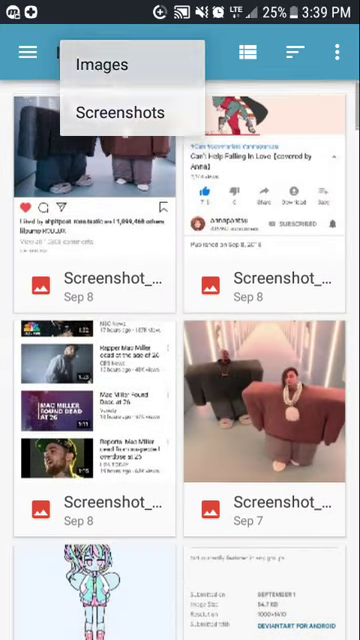
- Switch the file picker from Screenshots to the Images category to show all image folders
click(100, 64)
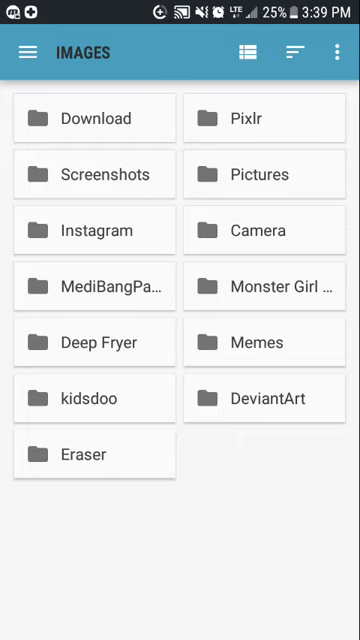
- Import the gallery picture as Layer4 and accept extracting its line art
click(93, 117)
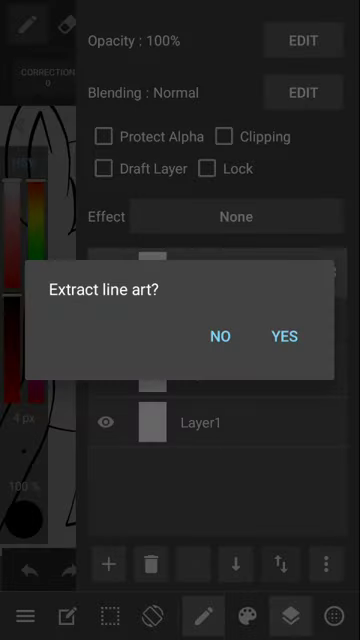
click(284, 335)
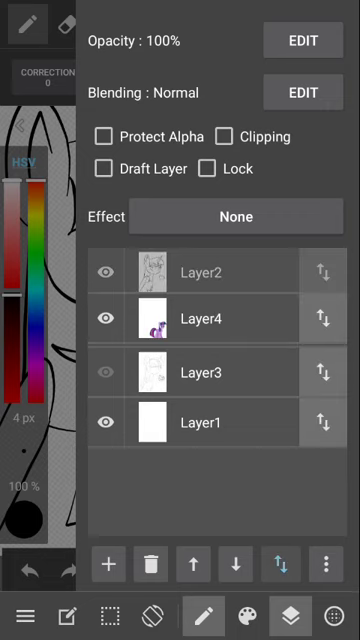
- Add Layer5 and paint dark blue over the mane area
click(215, 272)
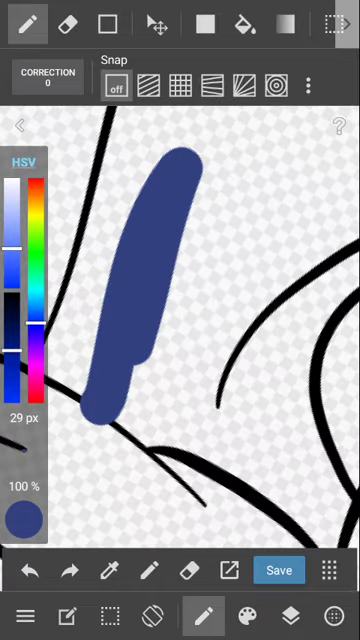
click(296, 587)
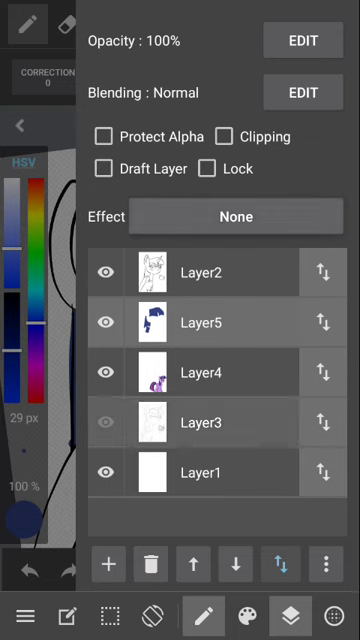
- Cancel the layer Effect dialog without changes and return to the canvas with a 6 px brush
click(235, 216)
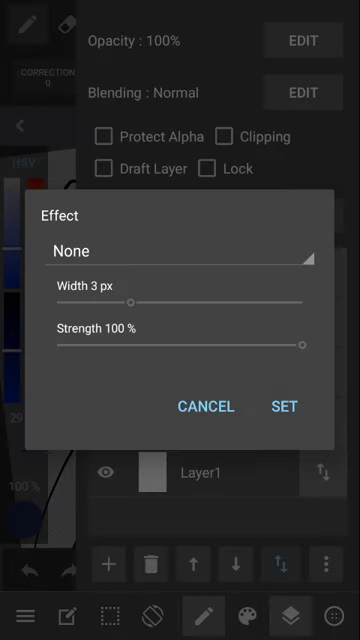
click(205, 406)
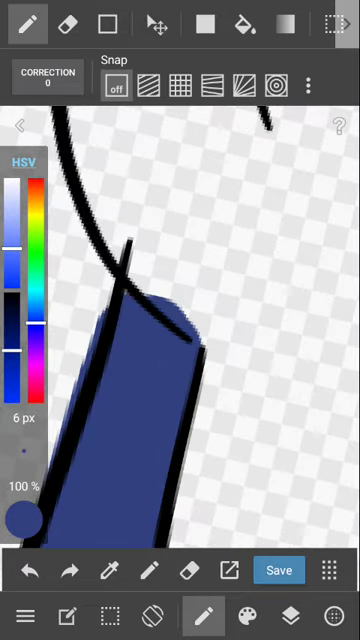
click(64, 22)
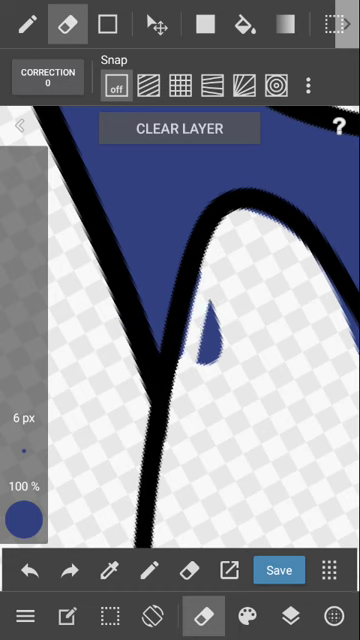
- Erase the blue overspill past the mane's black outlines
click(200, 320)
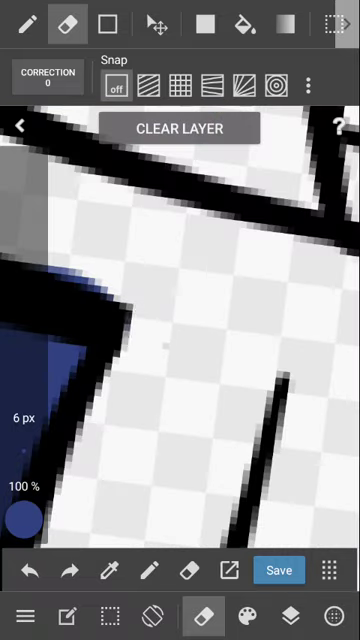
- Draw pink stripes across the dark blue mane and tidy their edges
click(299, 615)
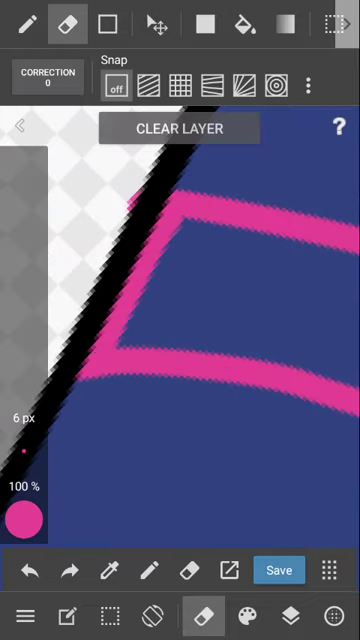
- Pick purple from the HSV panel and draw stripes beside the pink ones
click(245, 22)
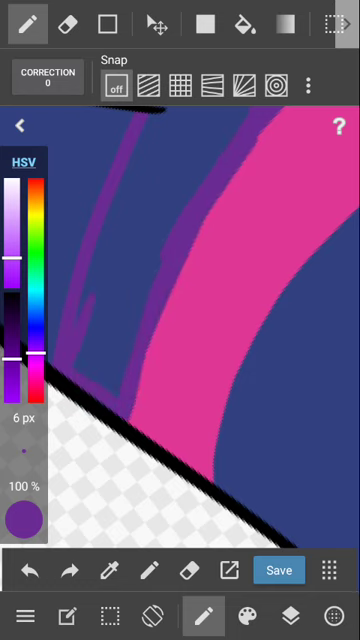
- Switch back to pink and outline a hollow stripe on another blue hair section
click(246, 22)
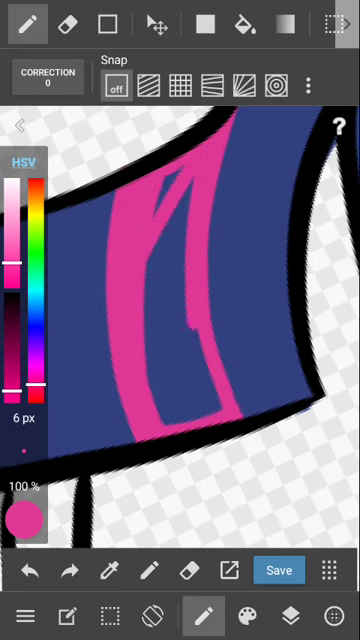
- Paint a purple band beside the pink stripe, then zoom out to the whole pony
drag(192, 330, 160, 420)
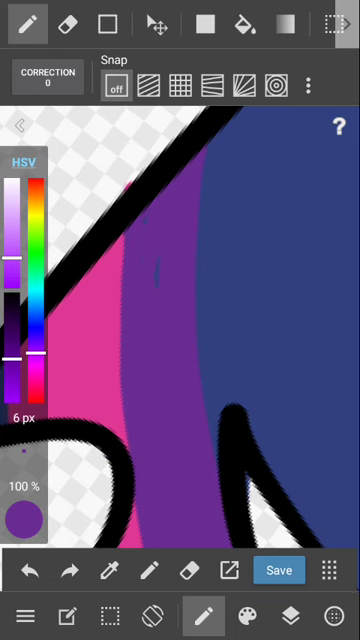
click(68, 20)
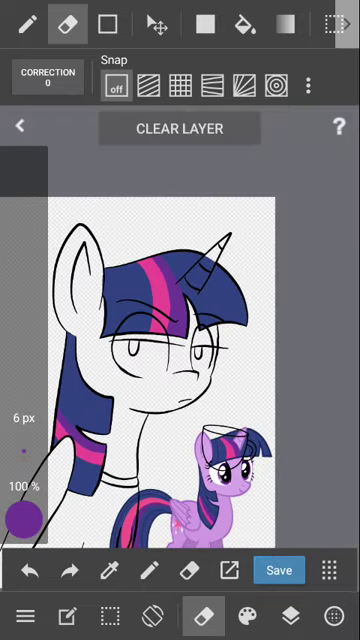
- Save the striped-mane drawing and get the 'Save Complete' confirmation
click(279, 569)
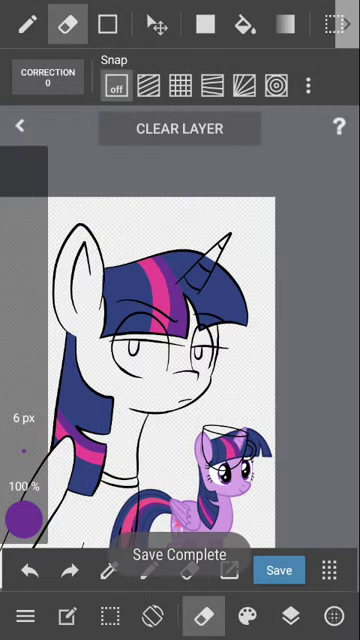